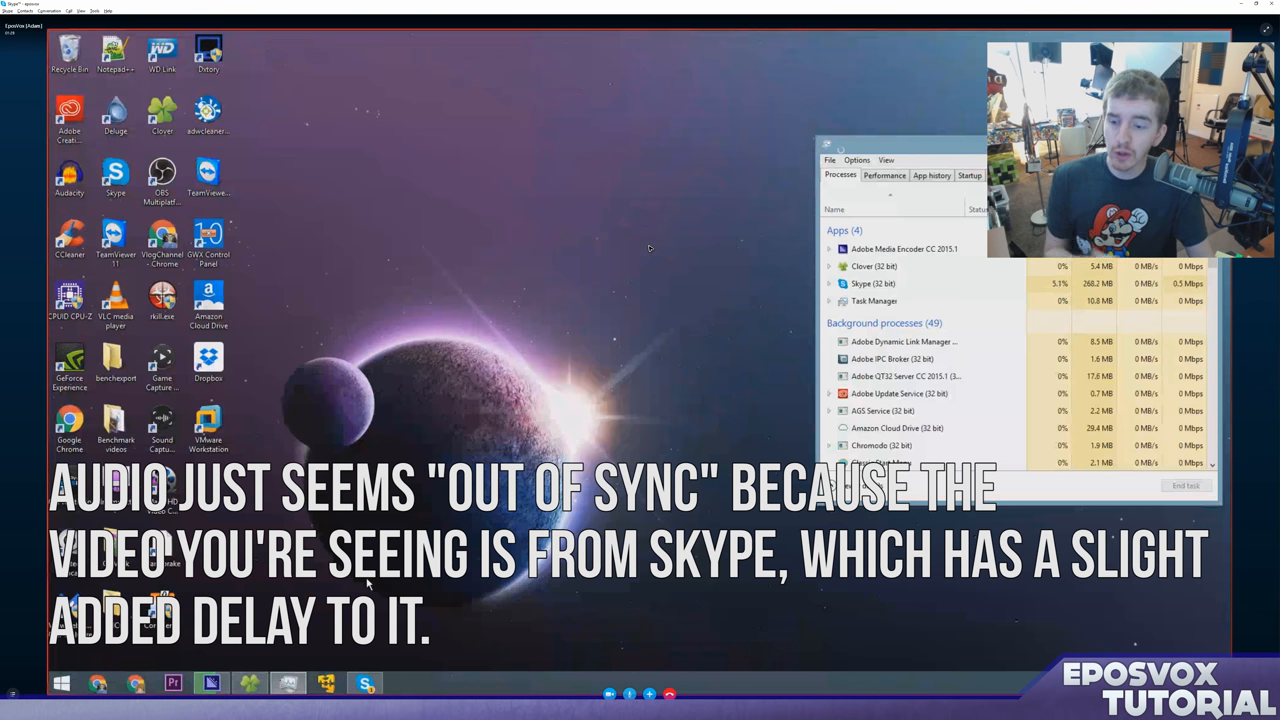
pyautogui.moveTo(513, 122)
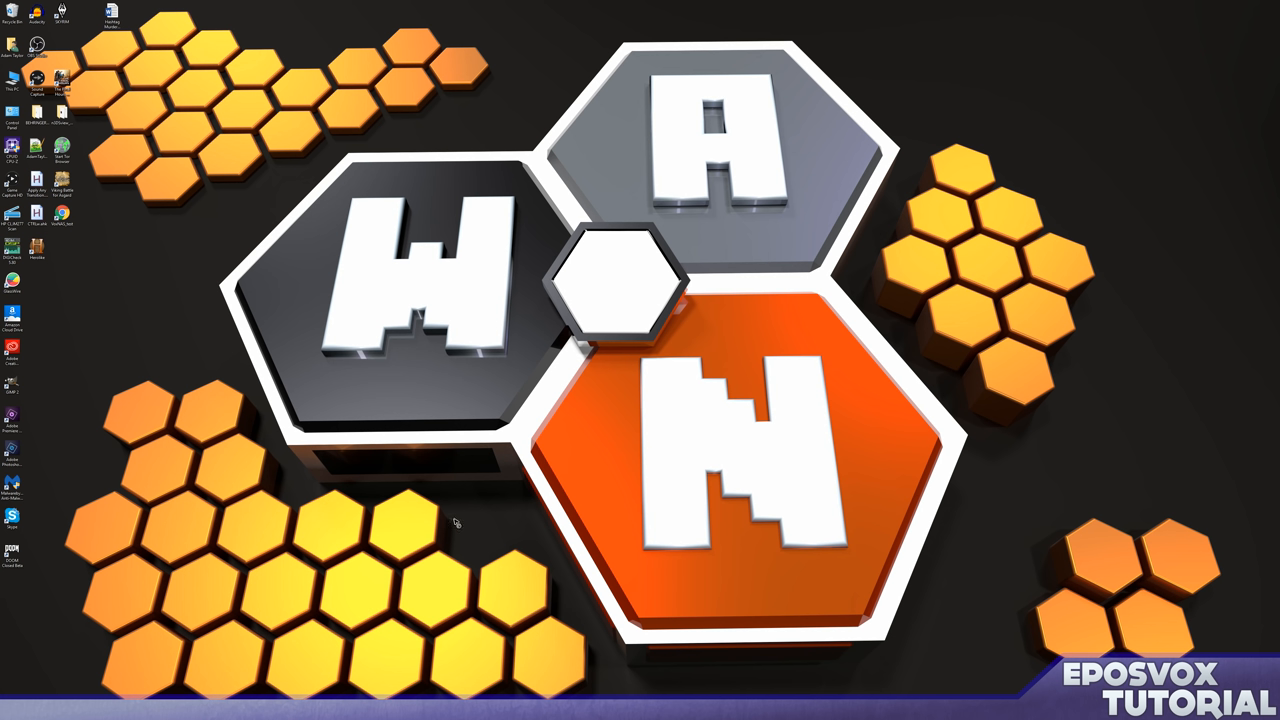
pyautogui.moveTo(438, 449)
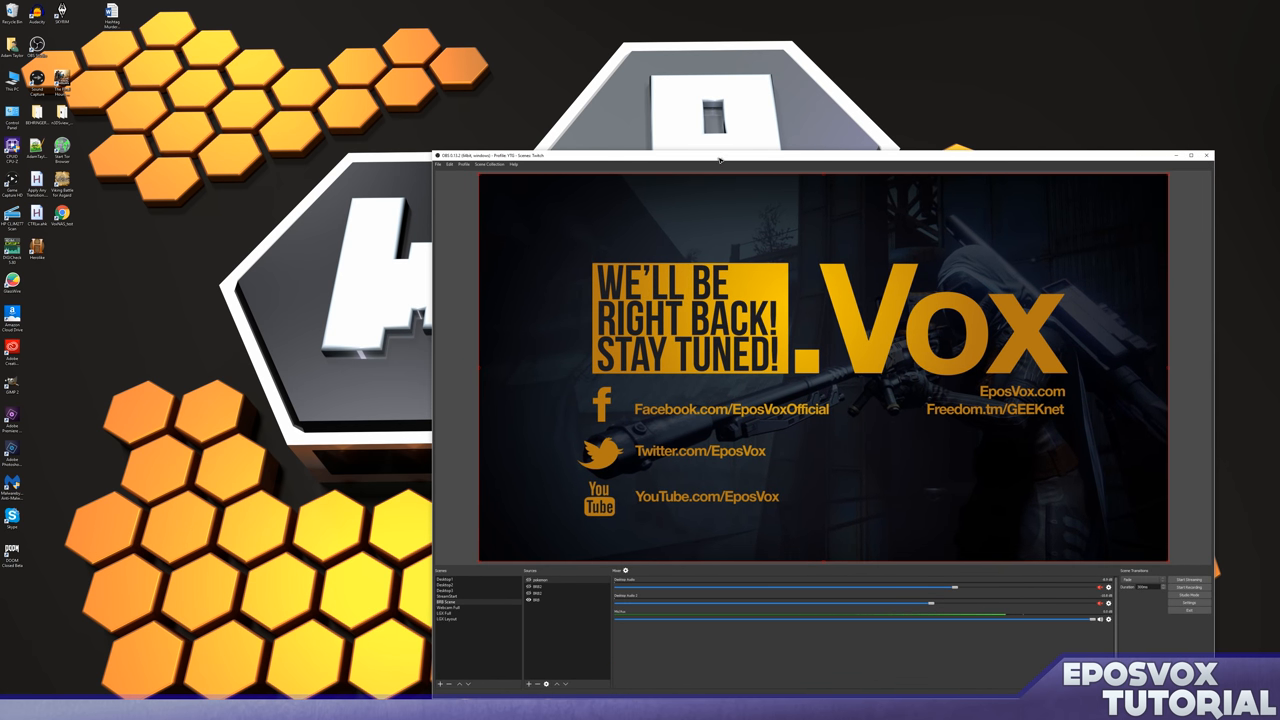
# Step: Drag the OBS Studio window edge to enlarge it over the desktop
pyautogui.moveTo(718, 155); pyautogui.dragTo(529, 95)
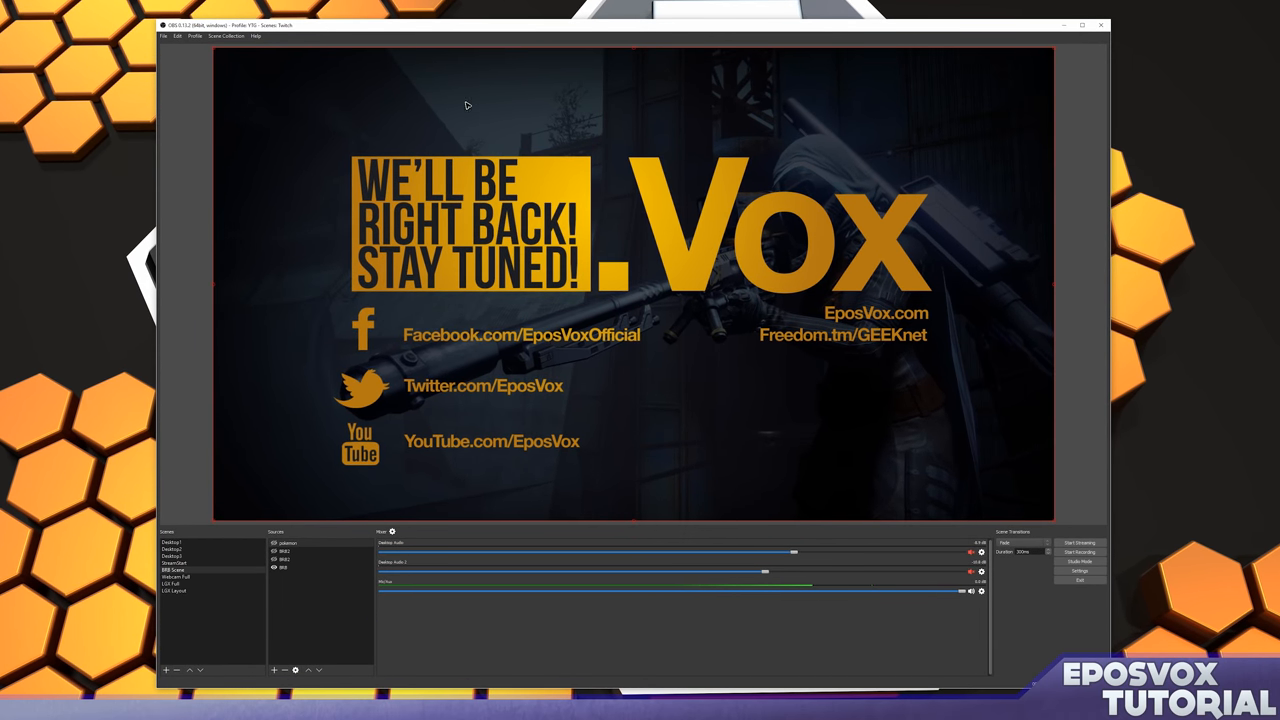
pyautogui.moveTo(458, 149)
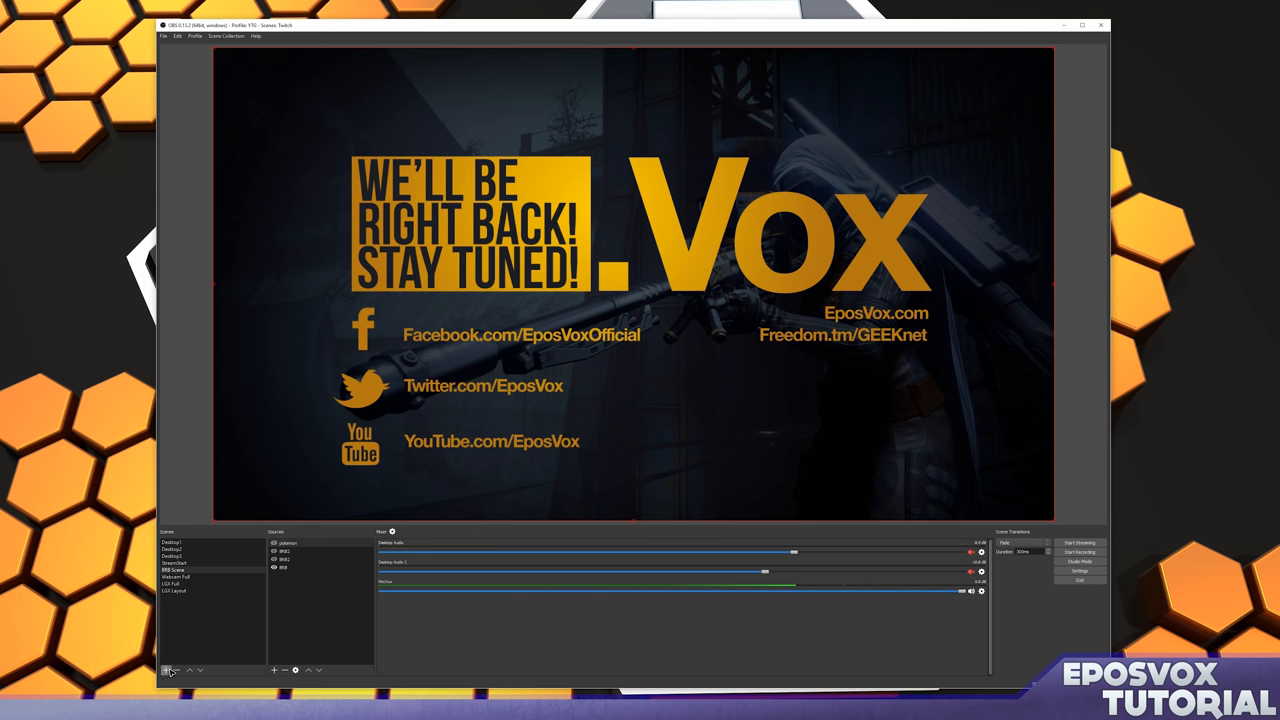
# Step: Create a new scene named 'Skype'
pyautogui.click(167, 670)
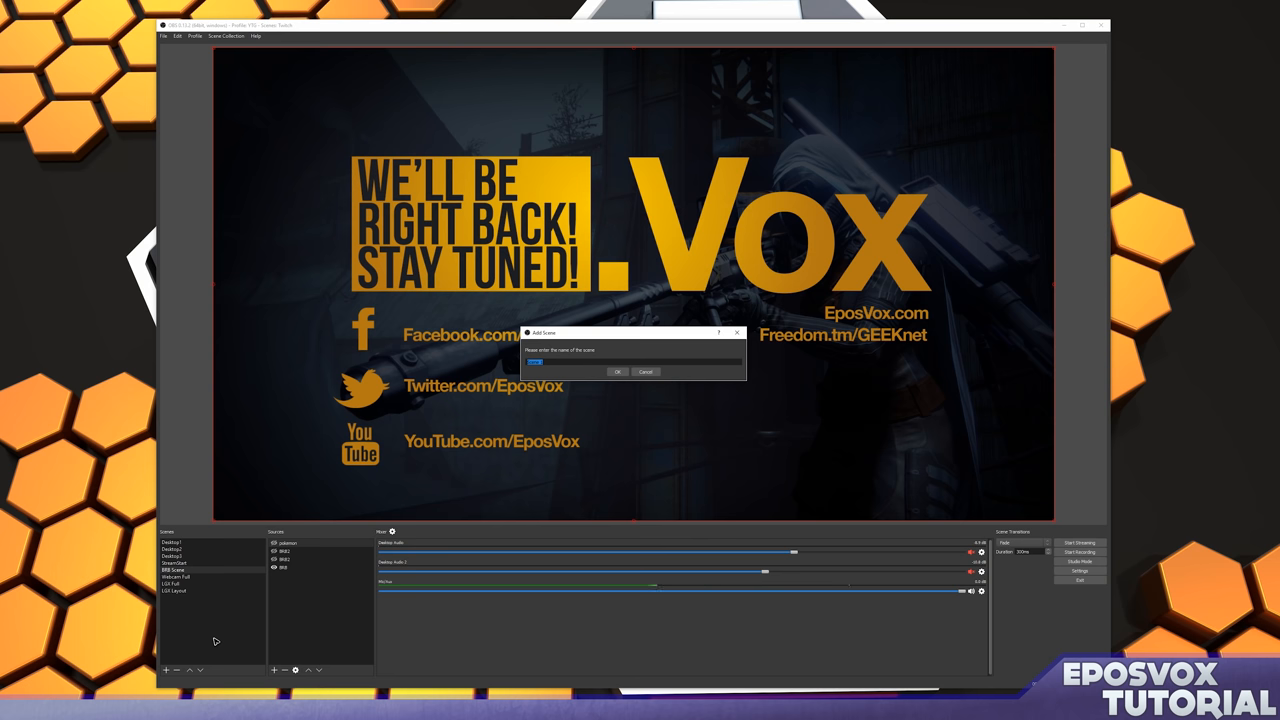
pyautogui.write('Skype')
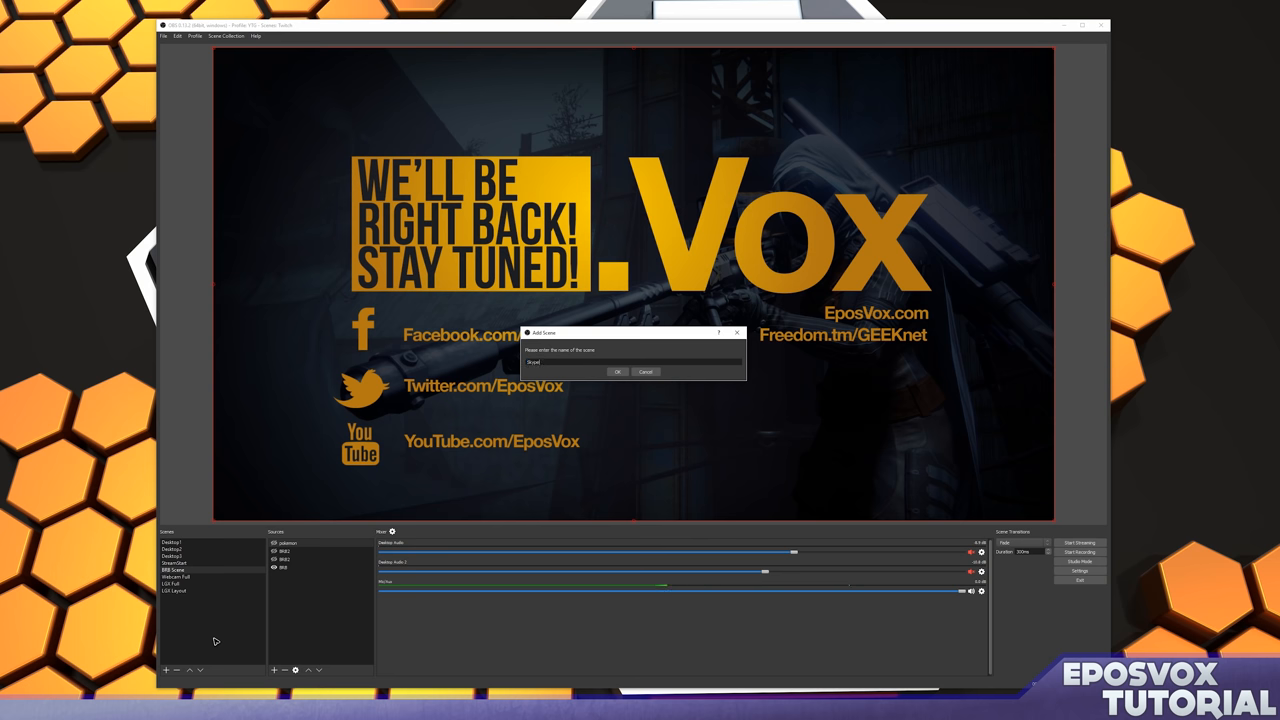
pyautogui.click(618, 372)
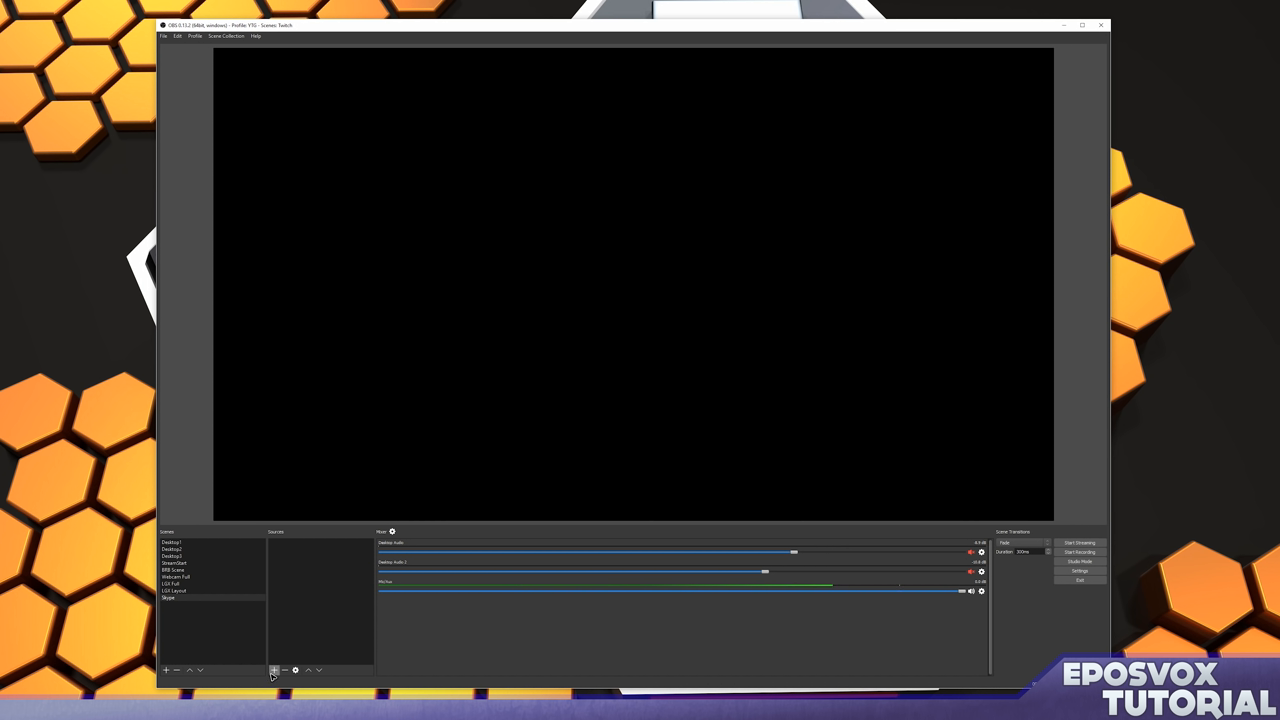
# Step: Add a Window Capture source named 'Skype_Window' to the Skype scene
pyautogui.click(274, 670)
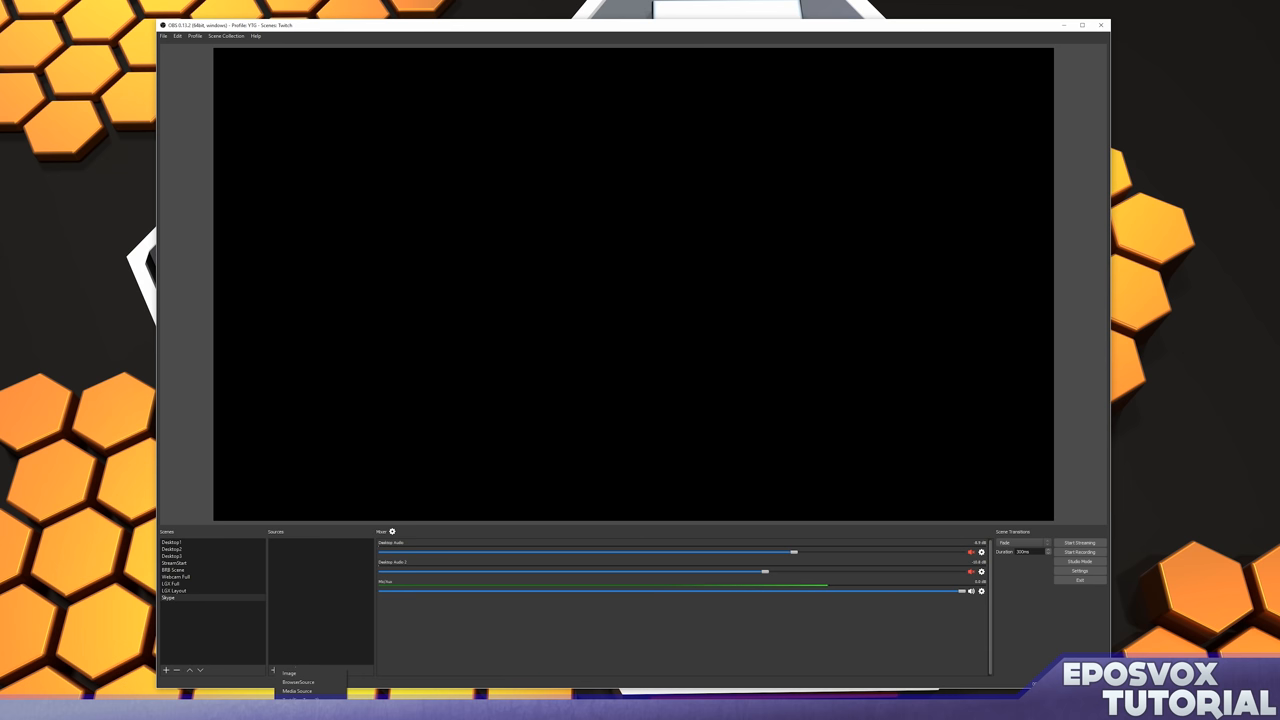
pyautogui.click(298, 681)
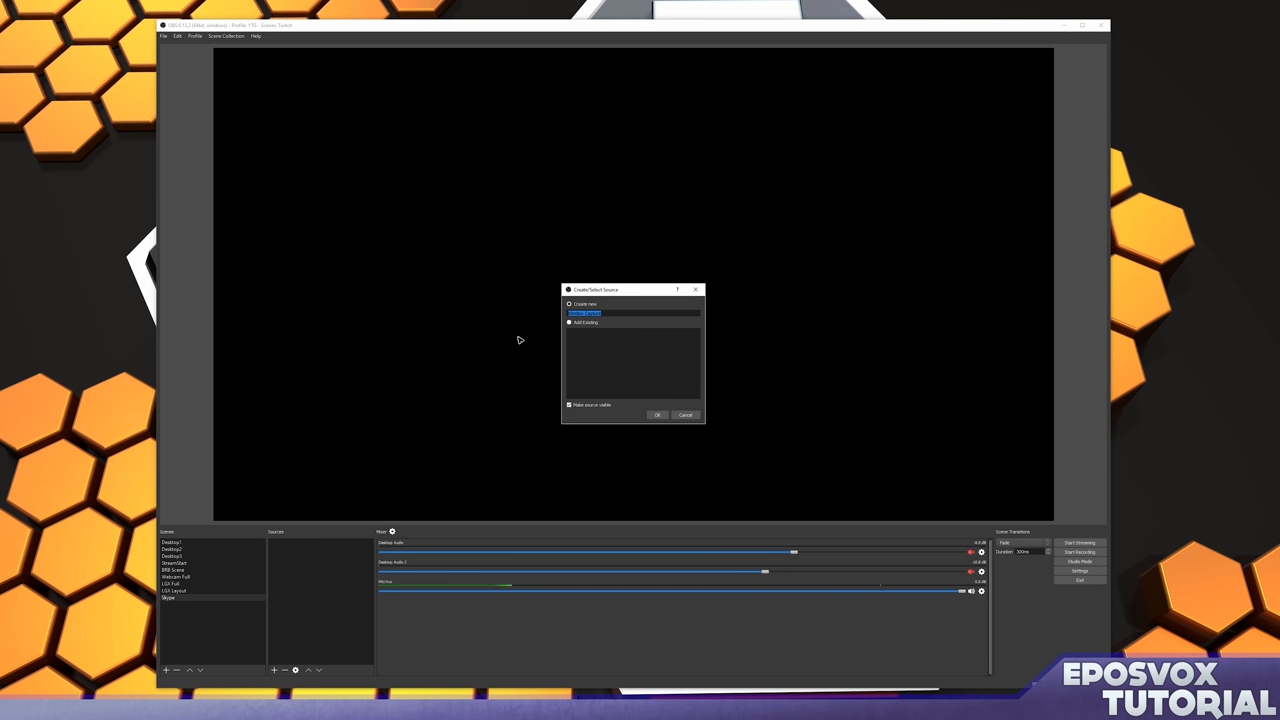
pyautogui.click(657, 414)
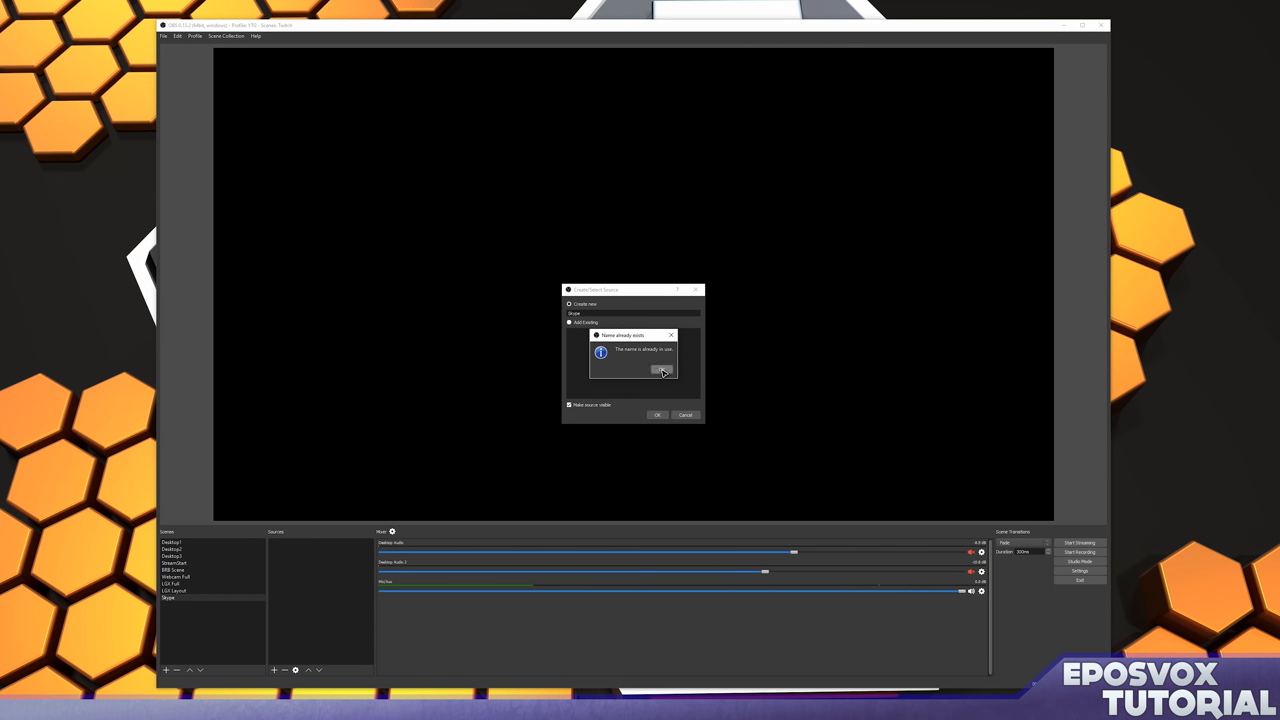
pyautogui.click(660, 370)
pyautogui.write('_Window')
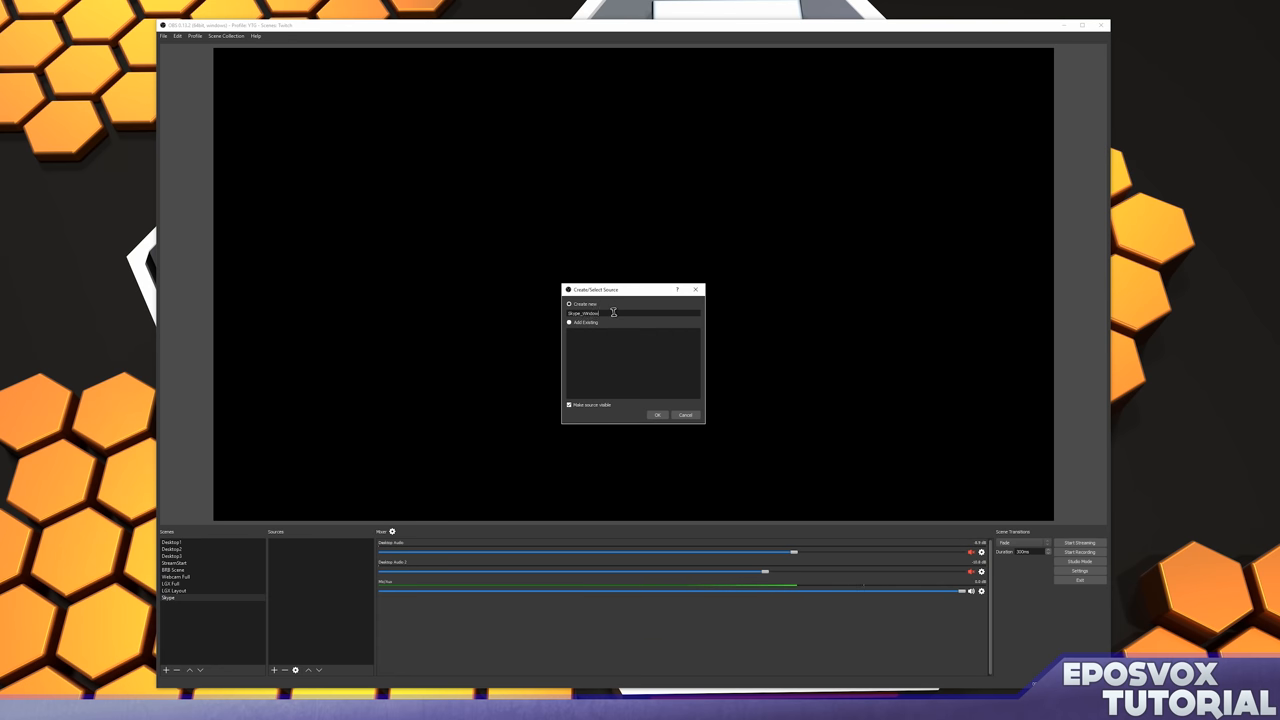
pyautogui.click(657, 414)
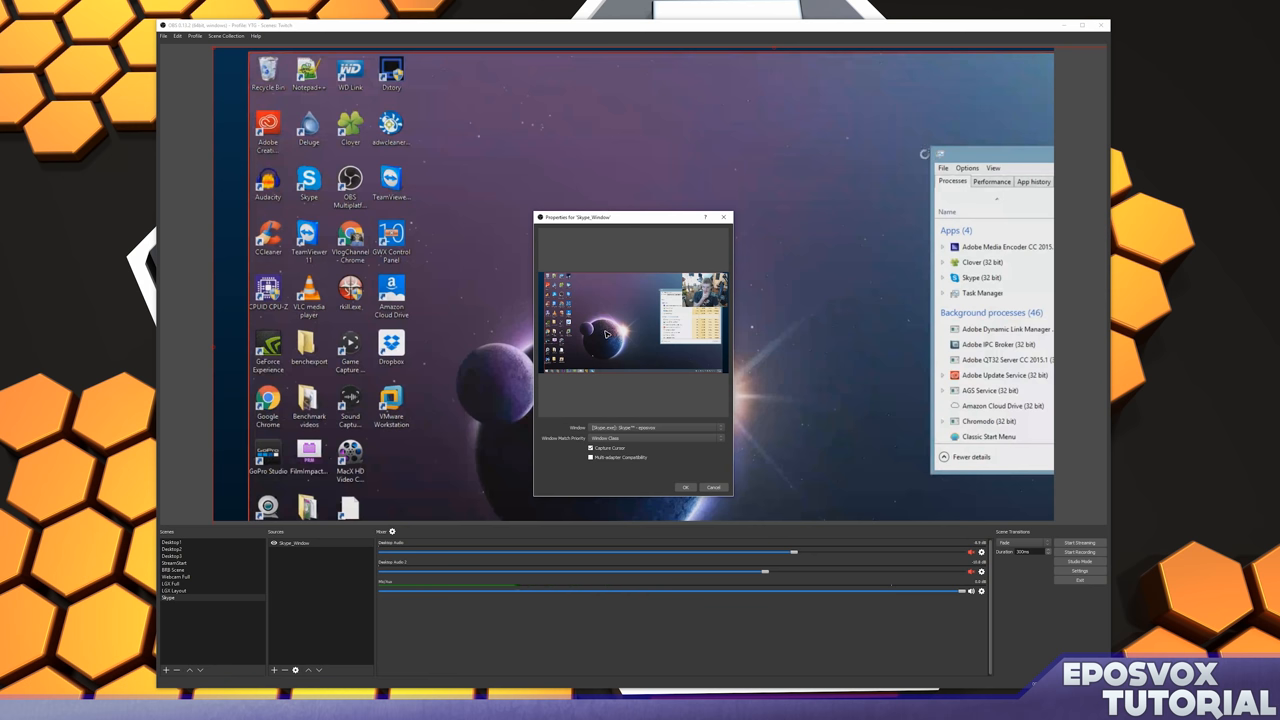
# Step: Capture the Skype call window, matched by executable name, without the cursor
pyautogui.click(718, 428)
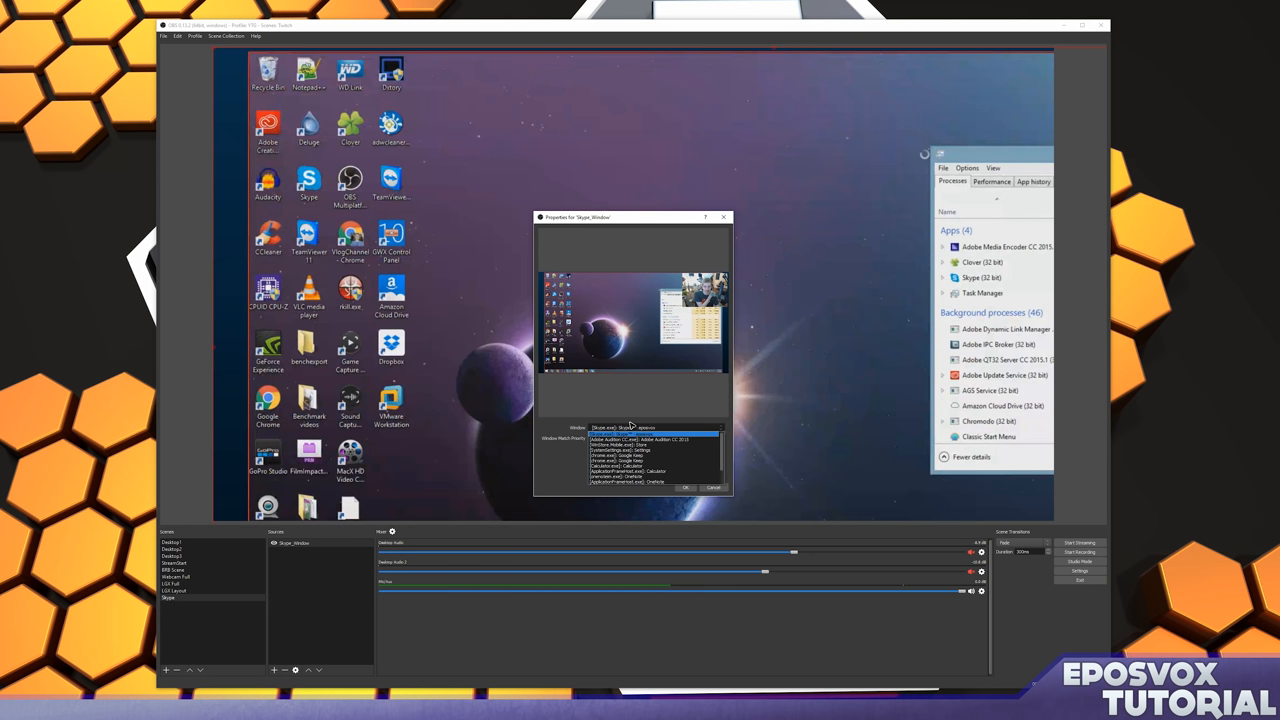
pyautogui.click(650, 433)
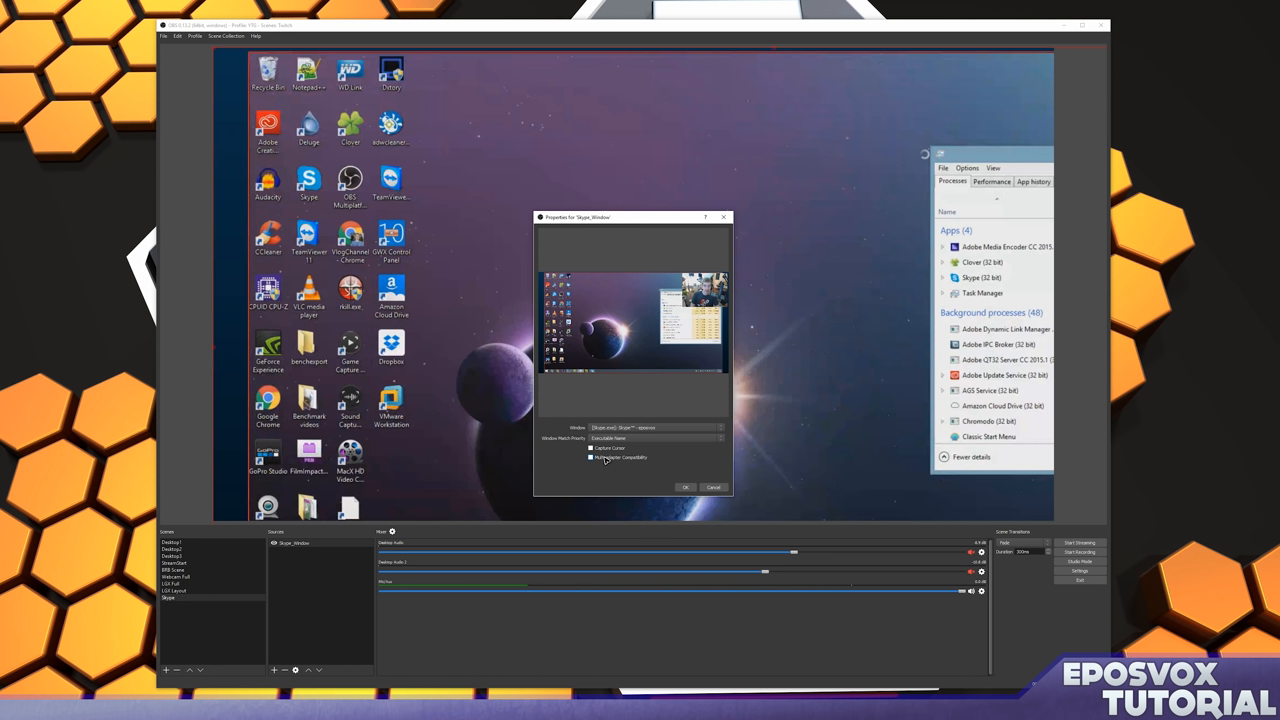
pyautogui.click(591, 458)
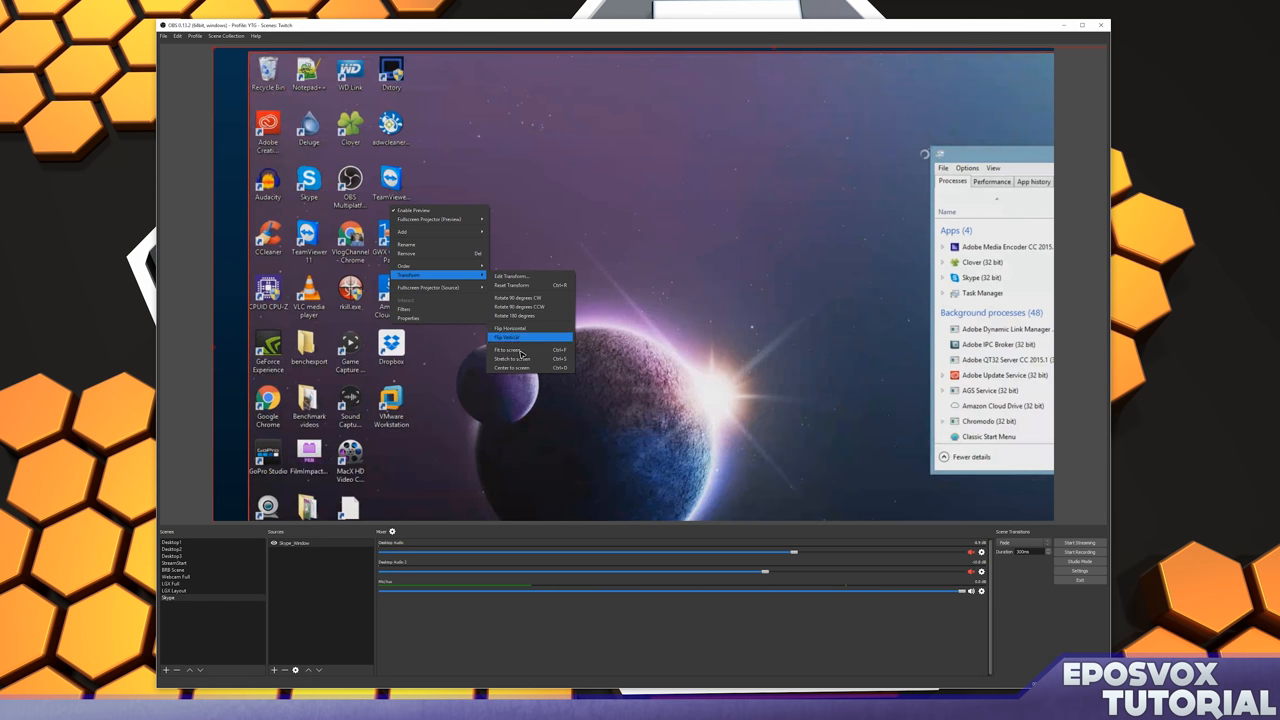
# Step: Fit the Skype_Window capture to fill the whole canvas
pyautogui.click(510, 350)
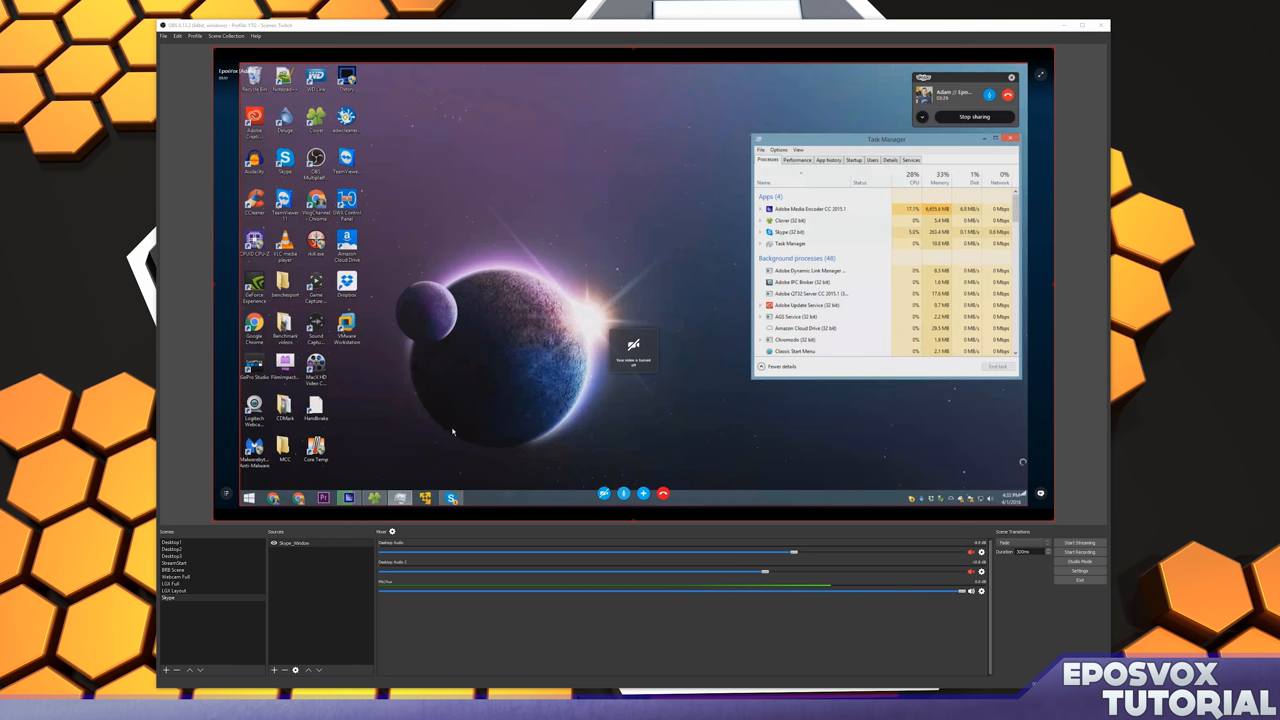
pyautogui.moveTo(735, 438)
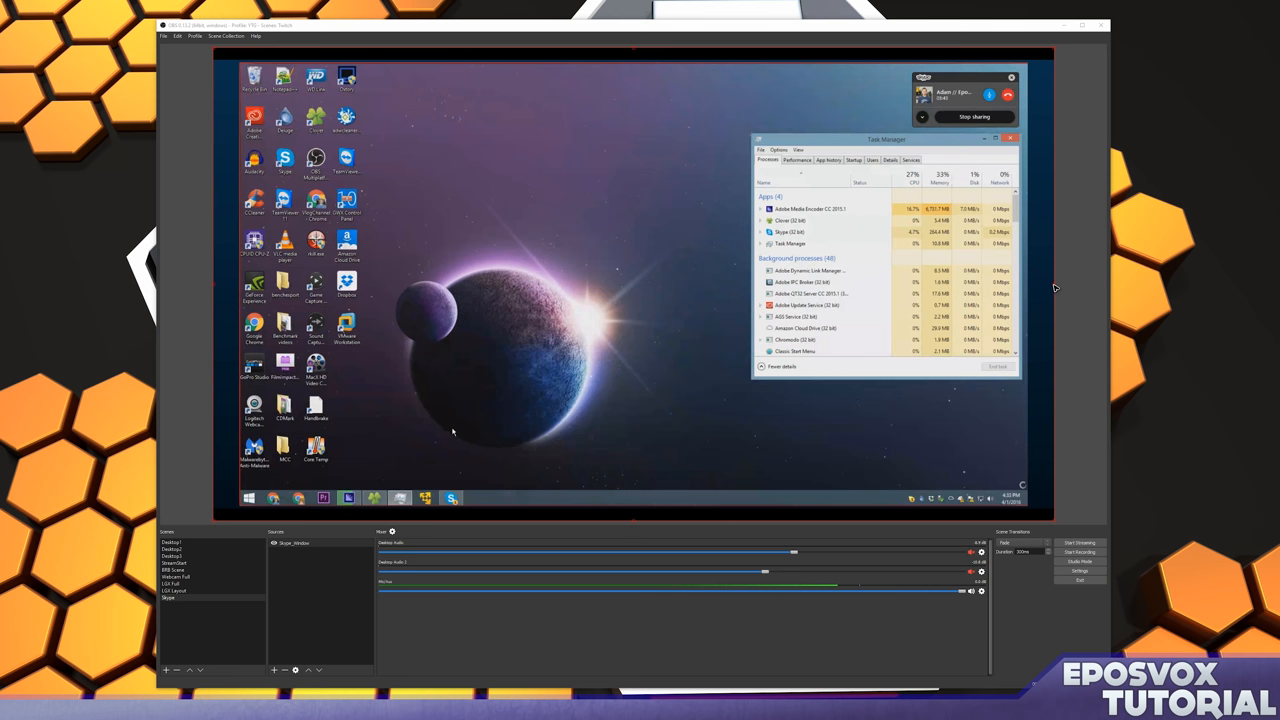
pyautogui.moveTo(1100, 288)
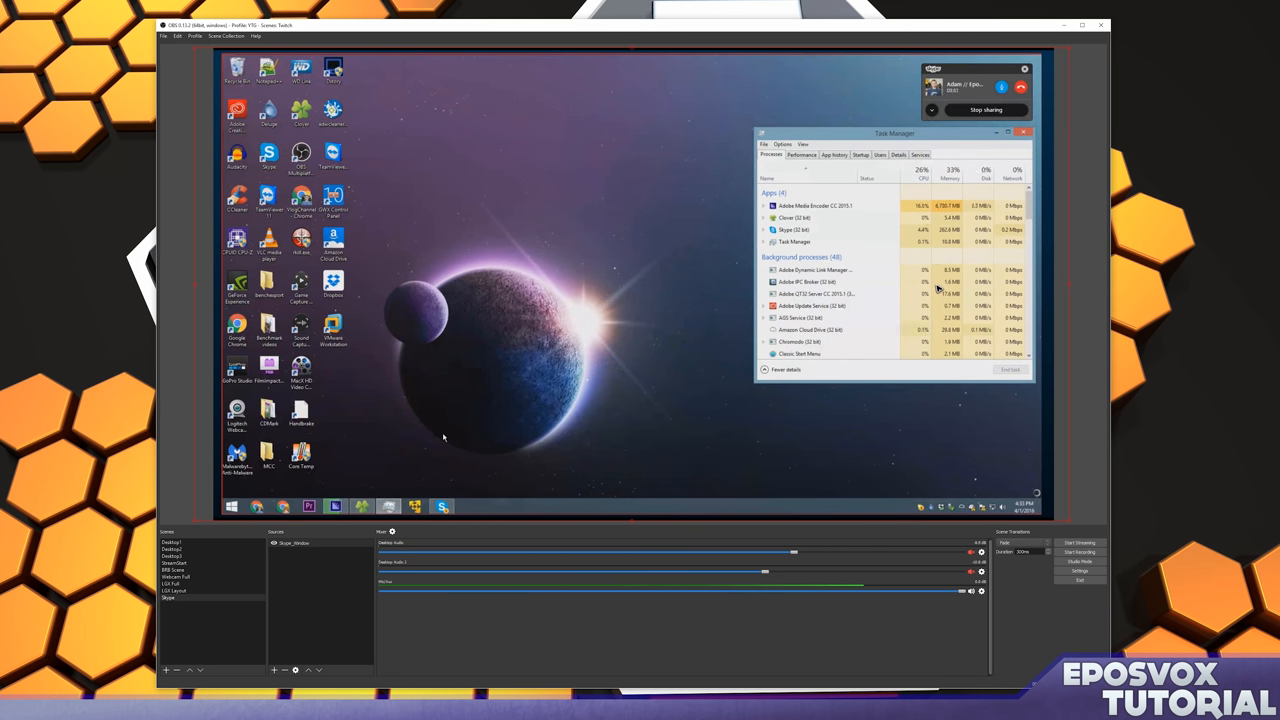
# Step: Add a Crop effect filter to the Skype_Window source
pyautogui.rightClick(295, 542)
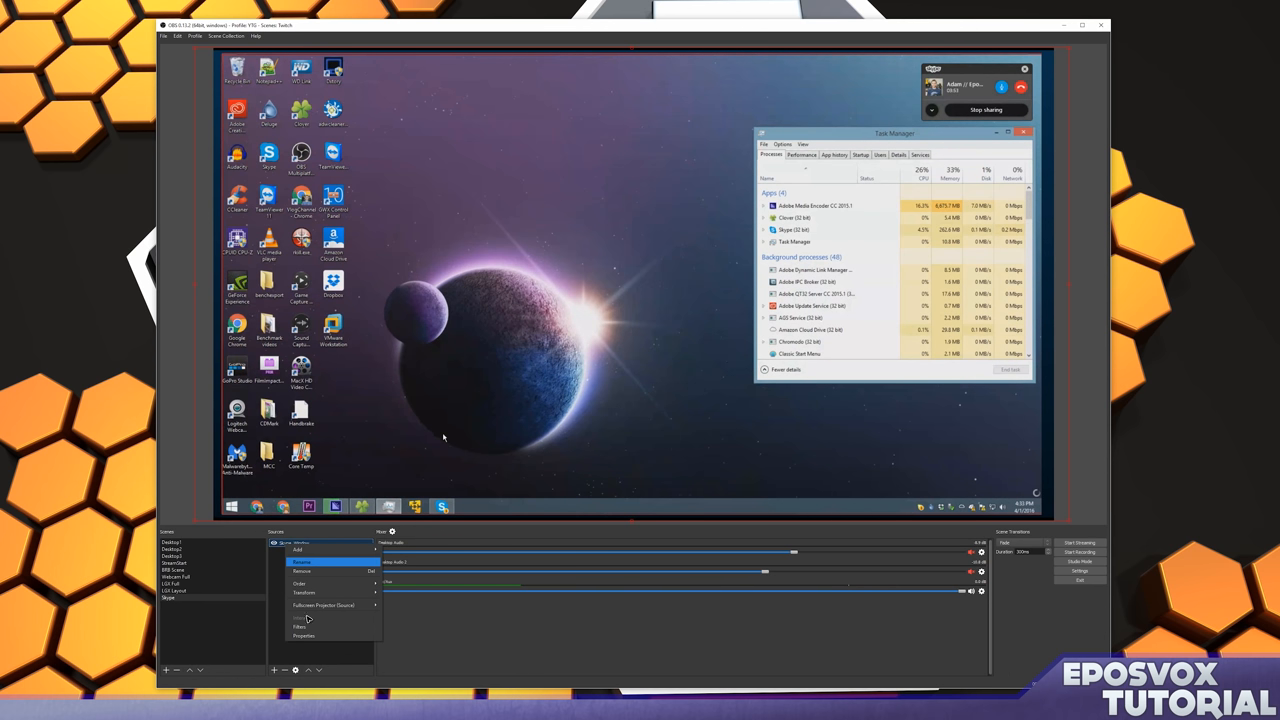
pyautogui.click(300, 627)
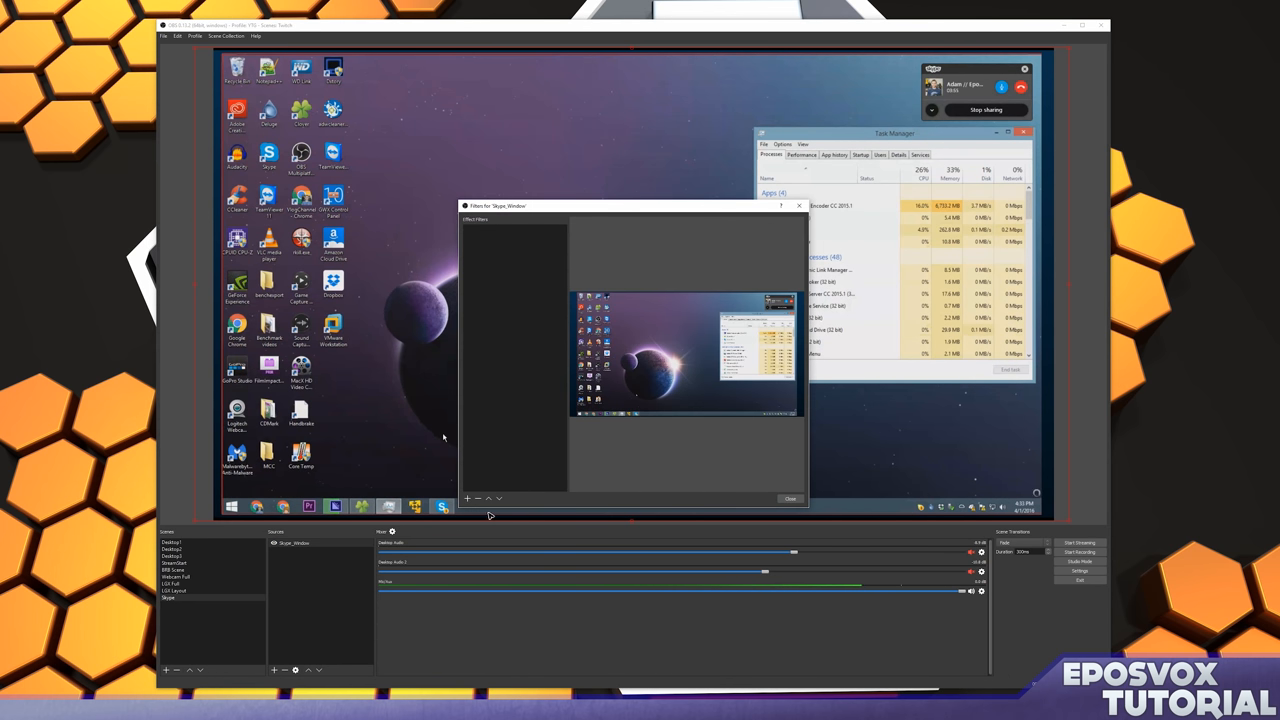
pyautogui.click(466, 498)
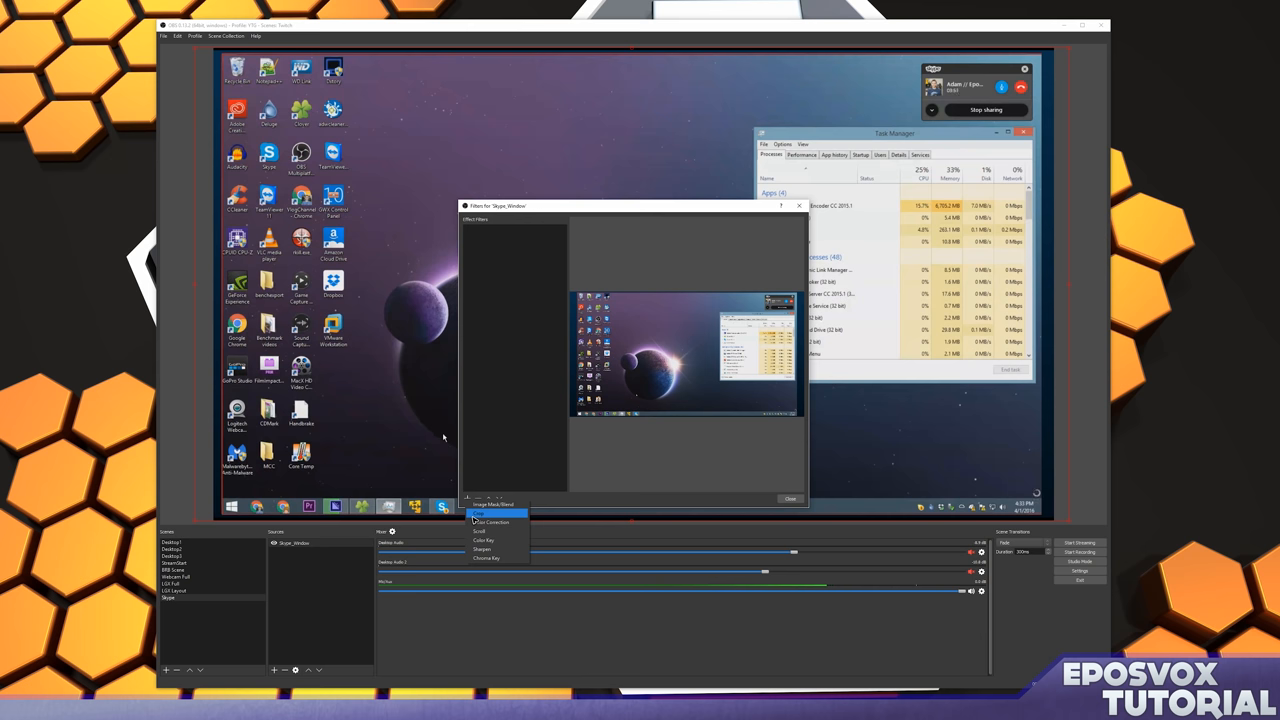
pyautogui.click(480, 512)
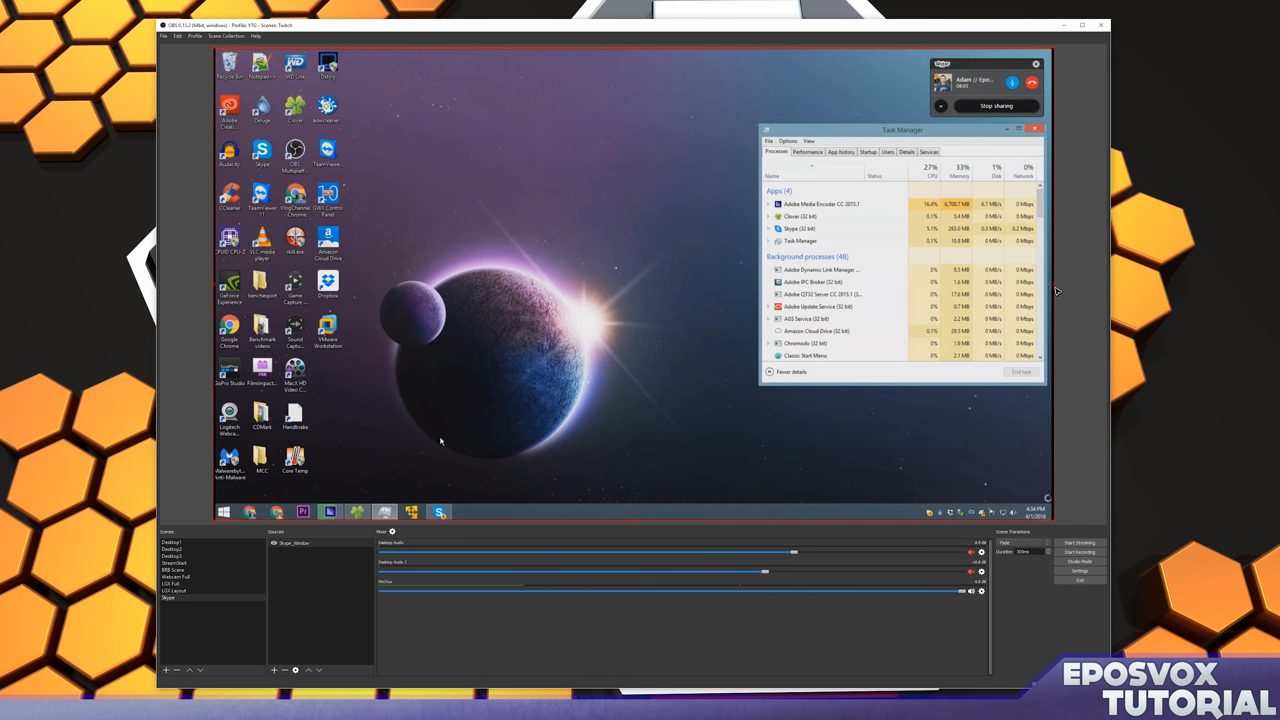
pyautogui.moveTo(1058, 528)
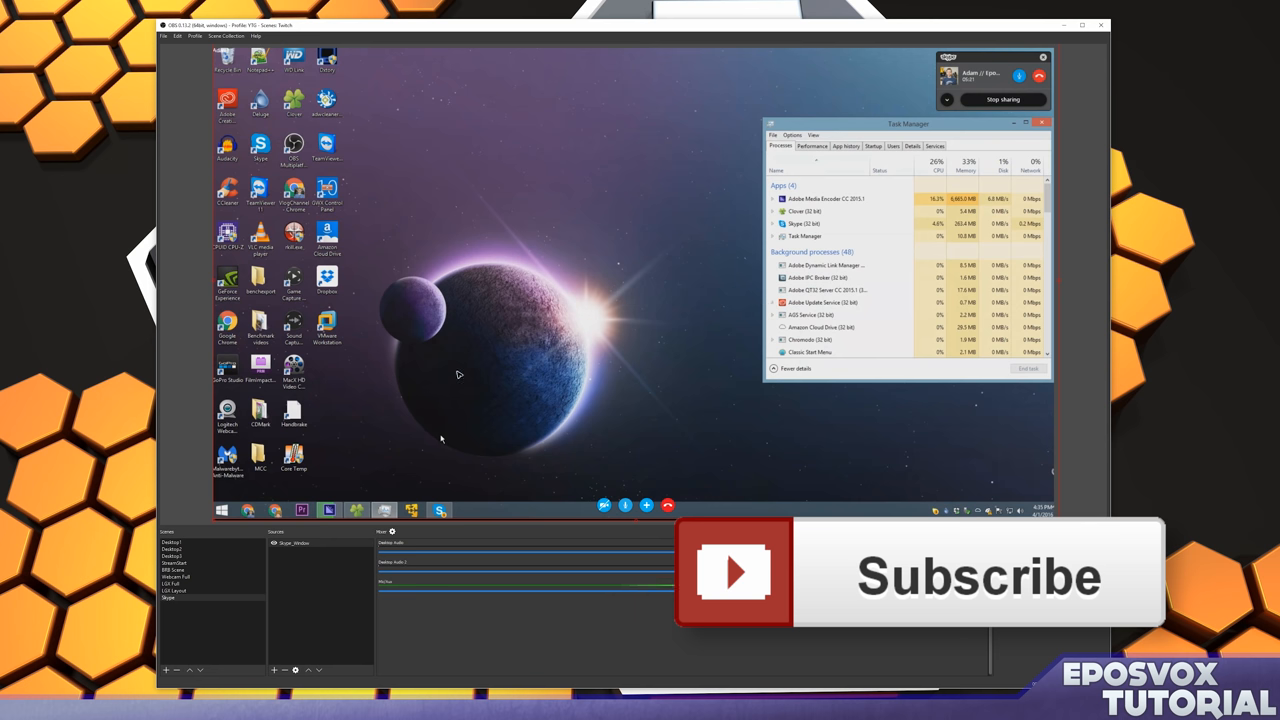
pyautogui.moveTo(433, 378)
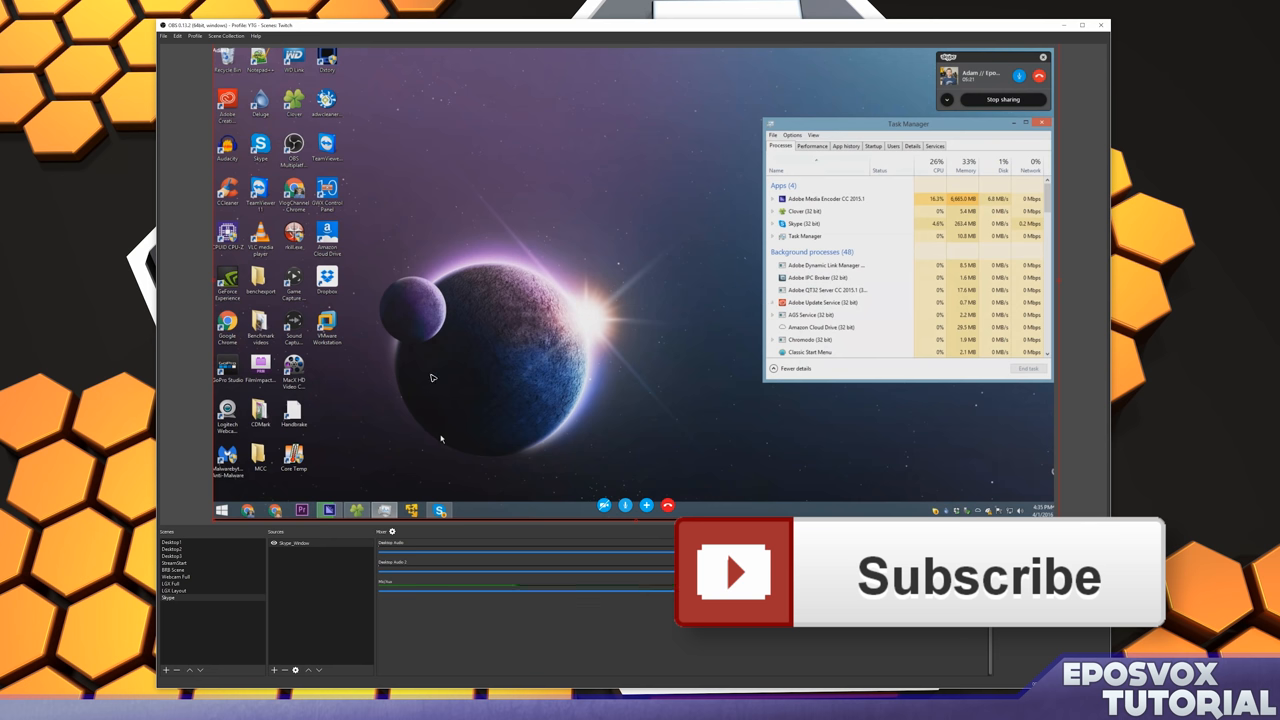